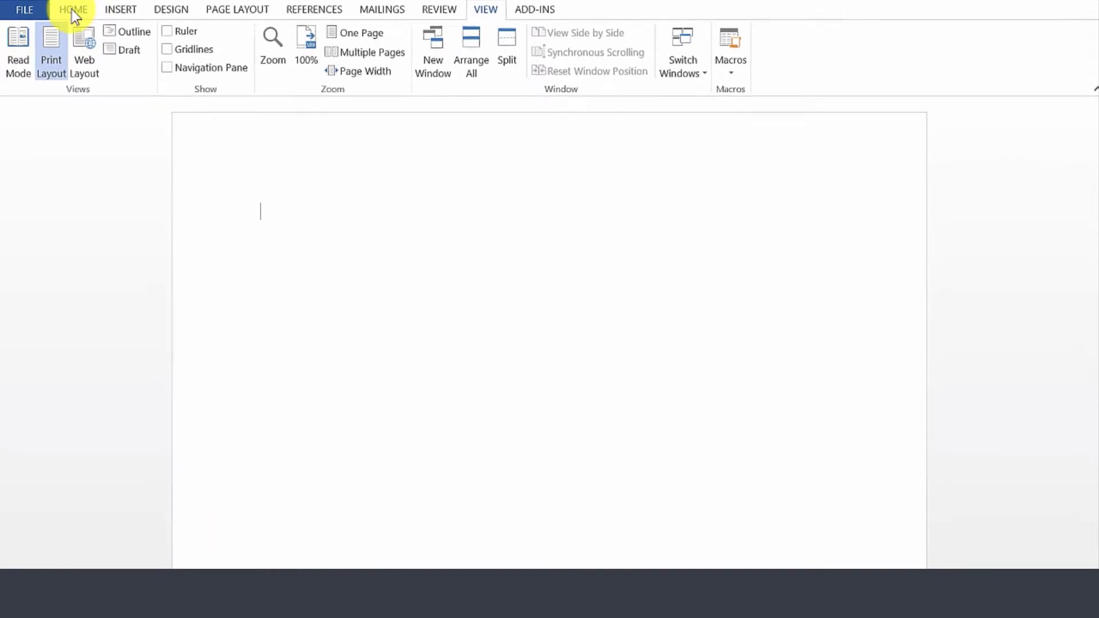
Show the Macros list on the View ribbon with View Macros and Record Macro.
left_click(73, 11)
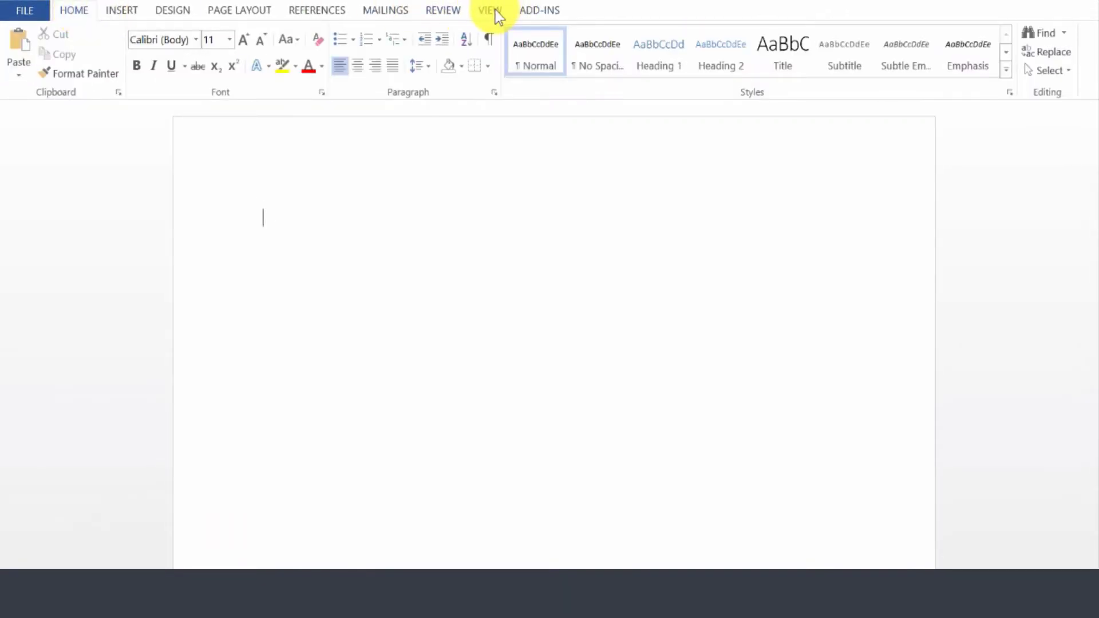
left_click(488, 10)
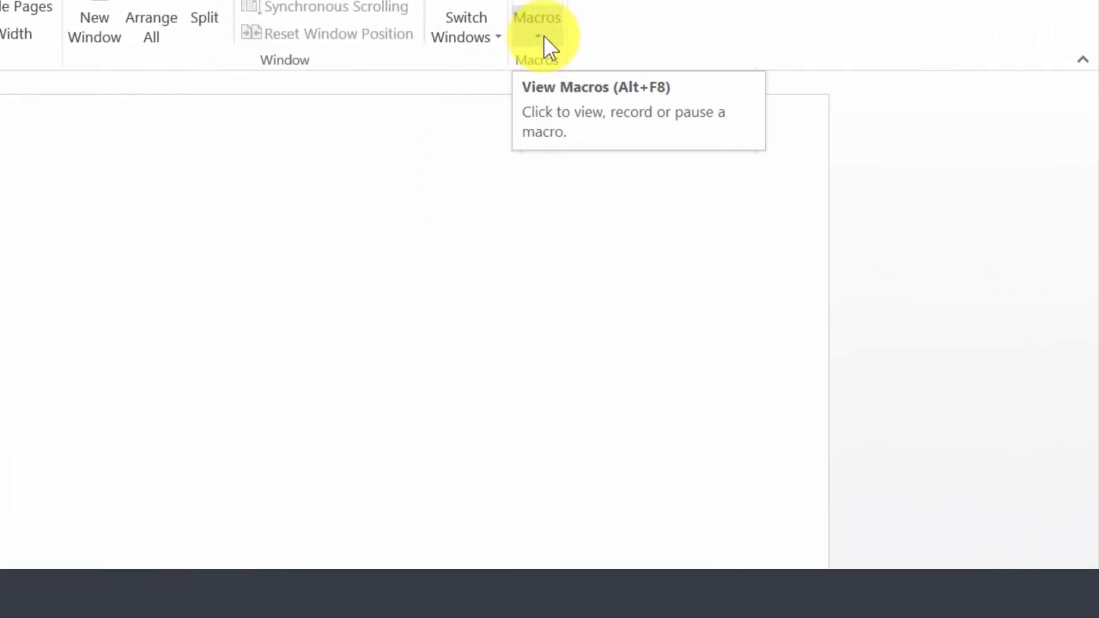
left_click(536, 36)
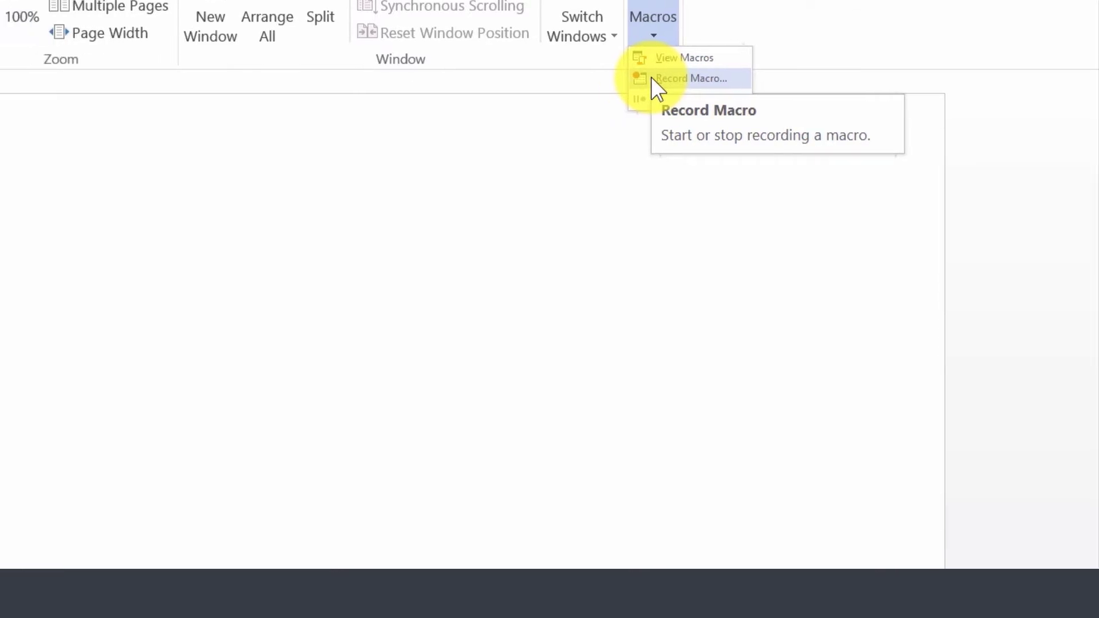
Start recording a macro named 'Label 5160' stored for all documents.
left_click(690, 78)
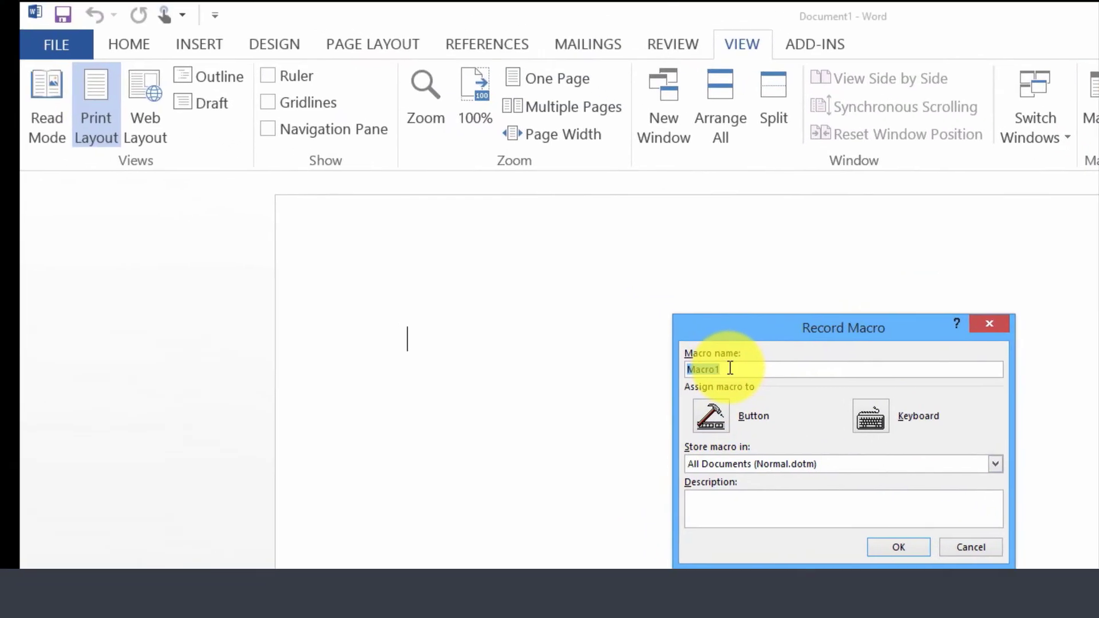
type("Label 5160")
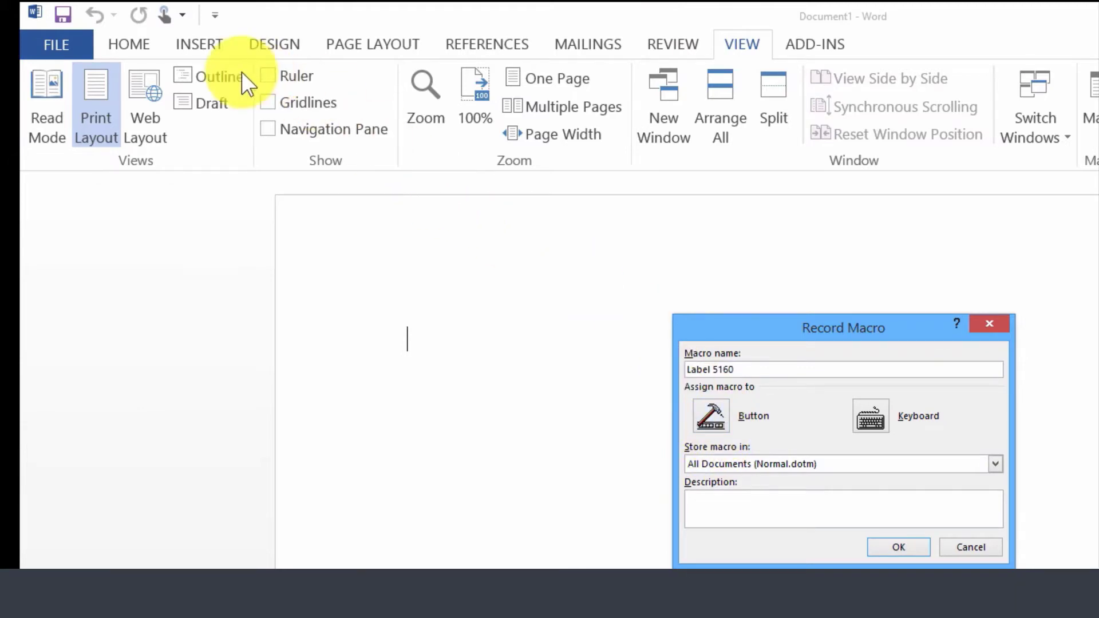
mouse_move(172, 20)
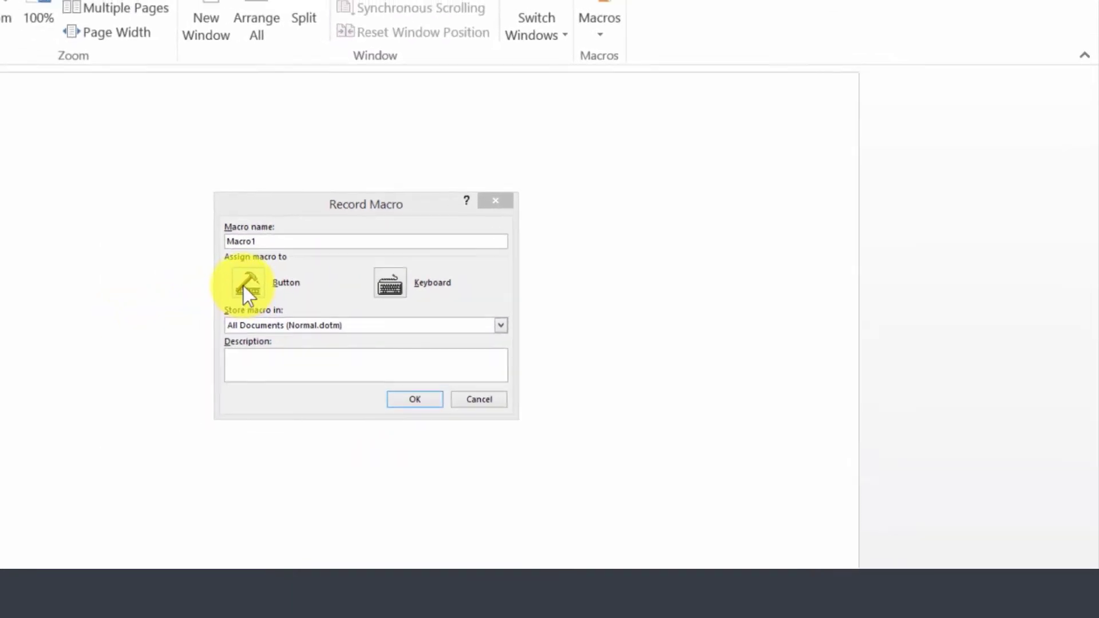
Assign Normal.NewMacros.Macro1 as a button on the Quick Access Toolbar.
left_click(248, 283)
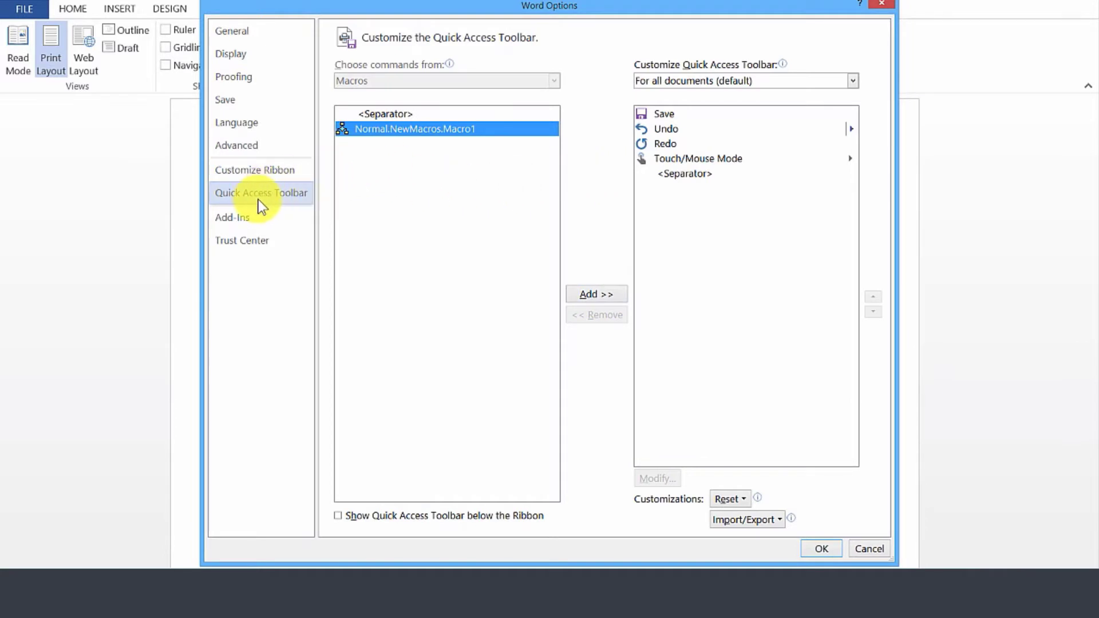
mouse_move(401, 148)
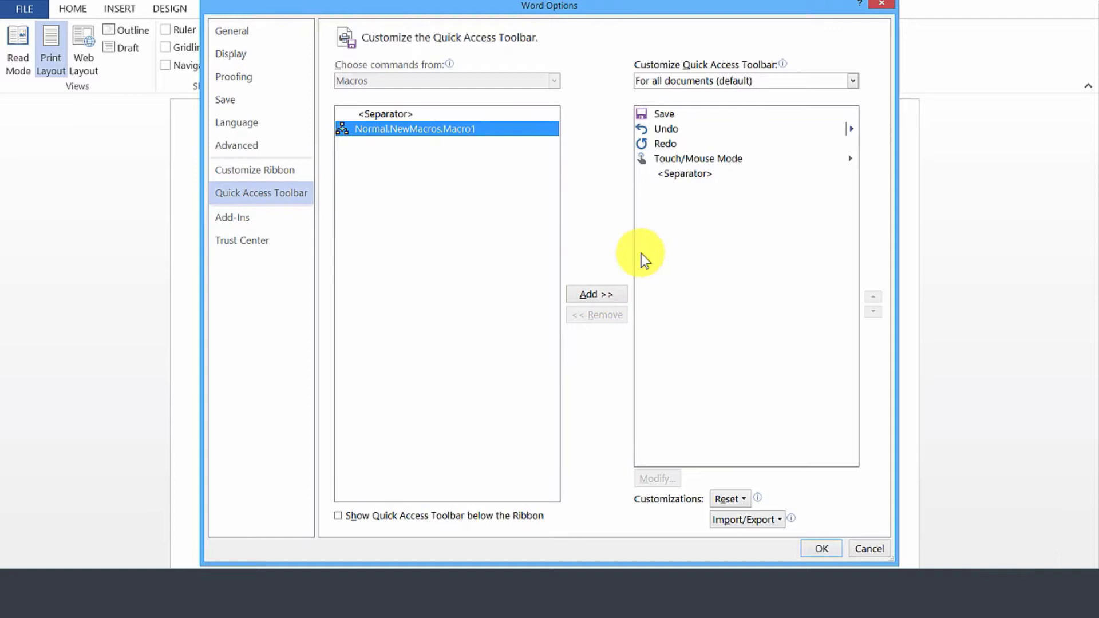
mouse_move(684, 73)
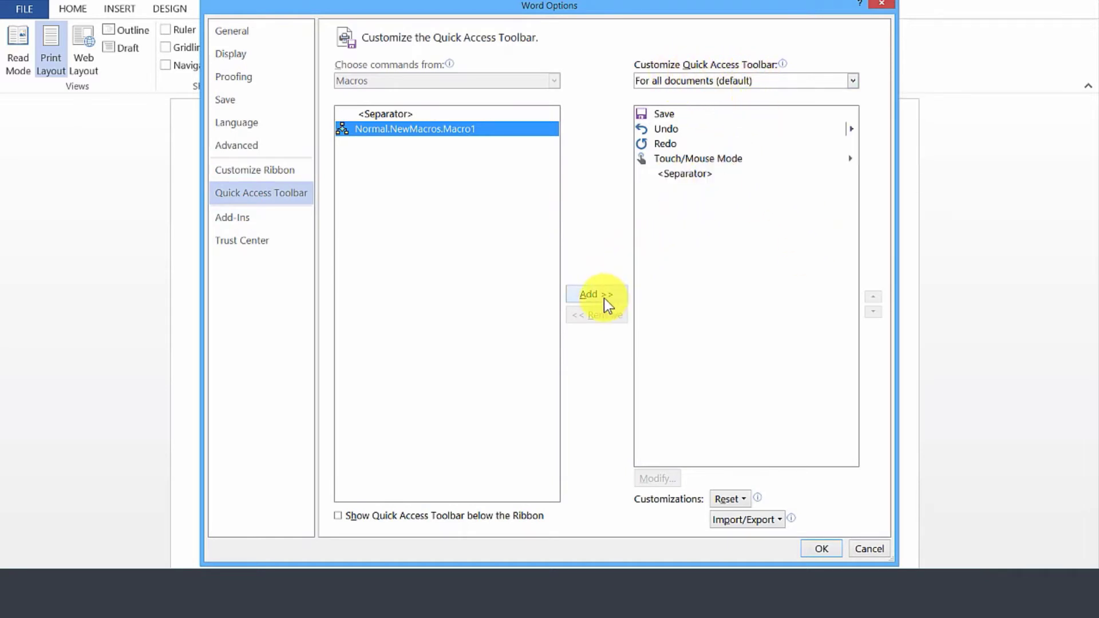
left_click(595, 294)
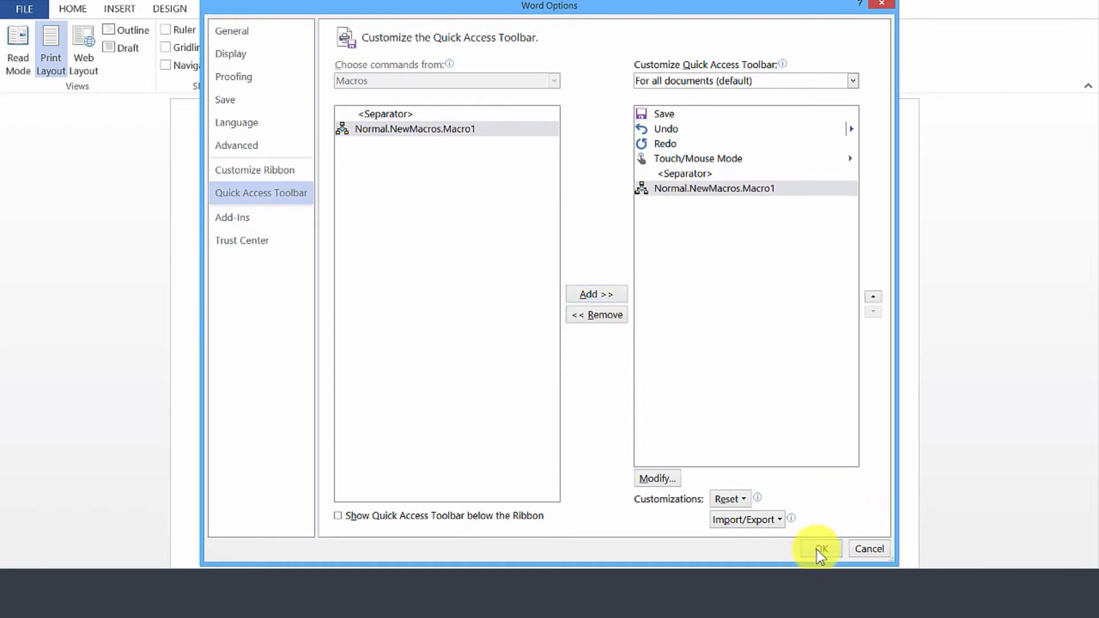
left_click(817, 548)
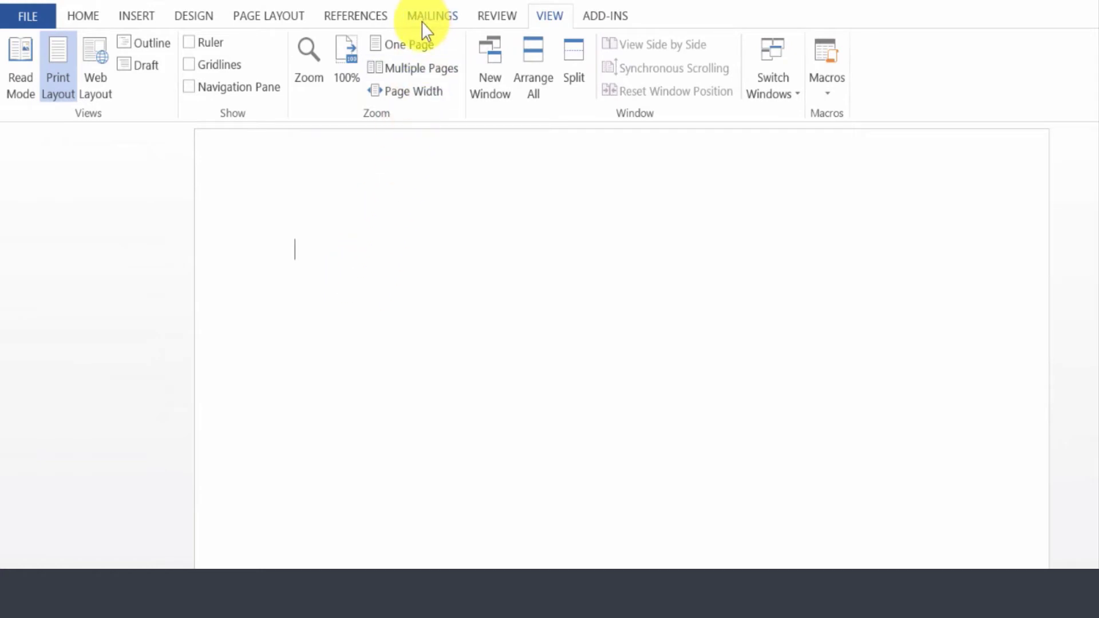
Reach the Label Options from the Mailings Envelopes and Labels dialog.
left_click(432, 14)
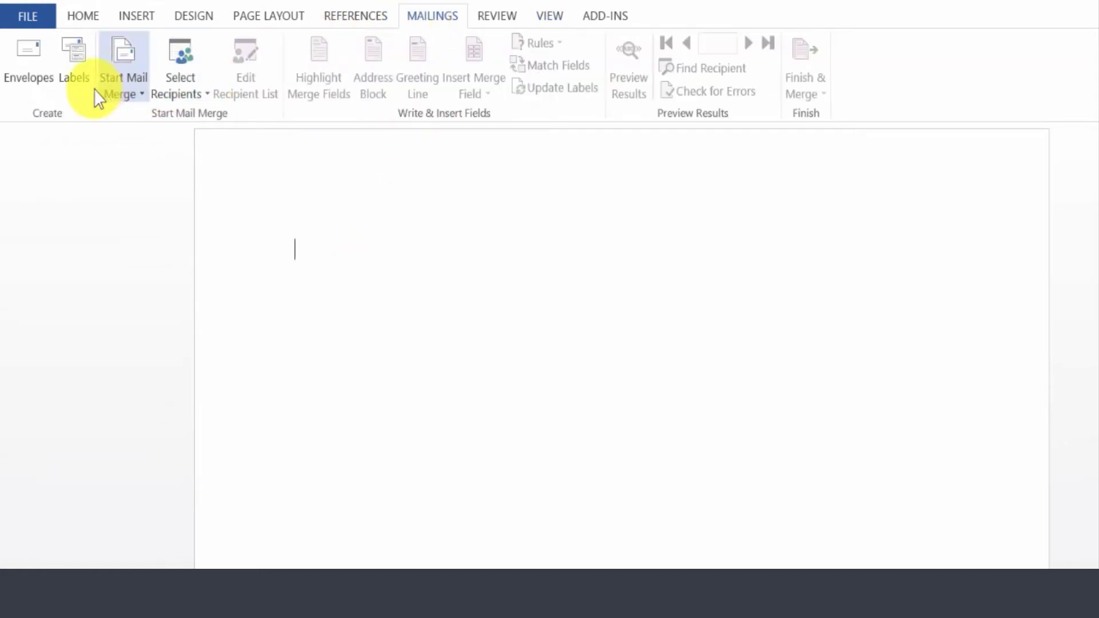
left_click(73, 63)
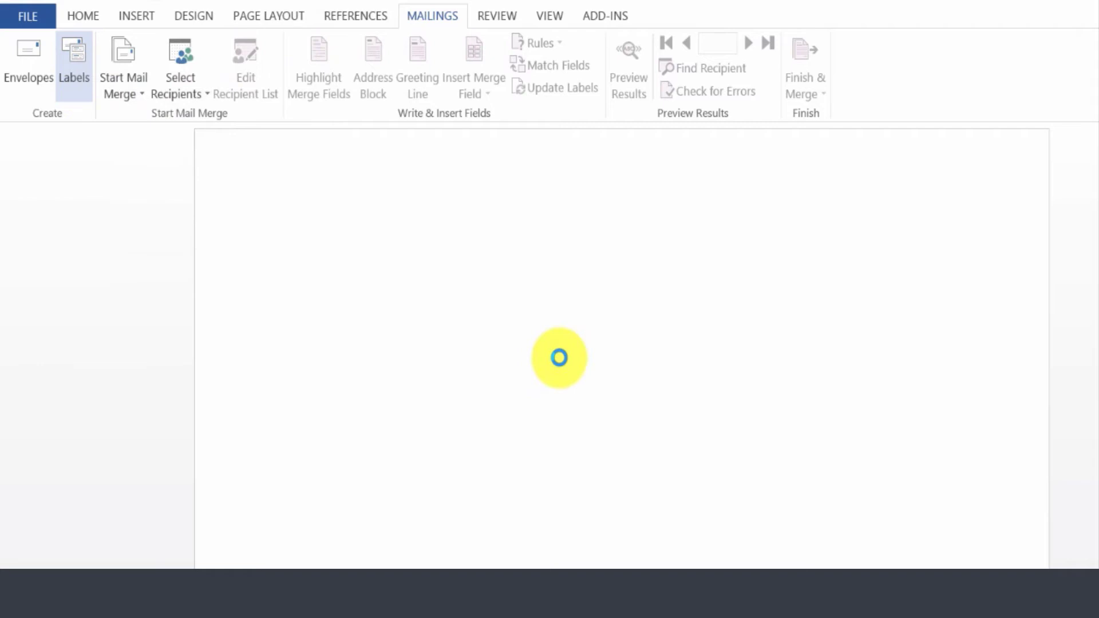
left_click(73, 67)
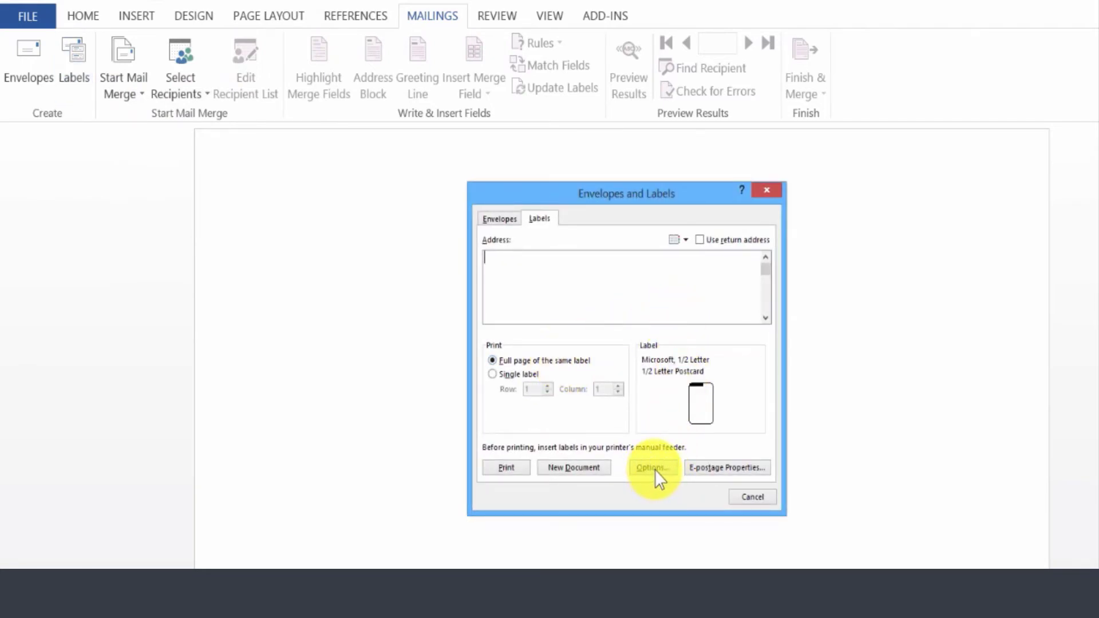
left_click(651, 467)
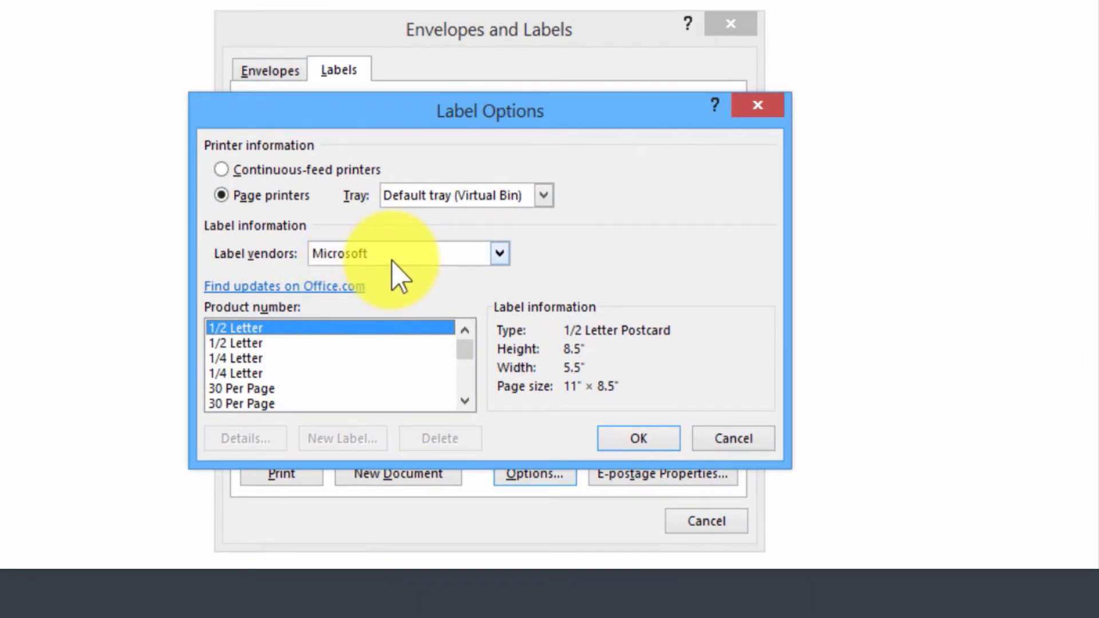
Choose Avery US Letter as vendor and 5160 Easy Peel Address Labels as product.
left_click(499, 253)
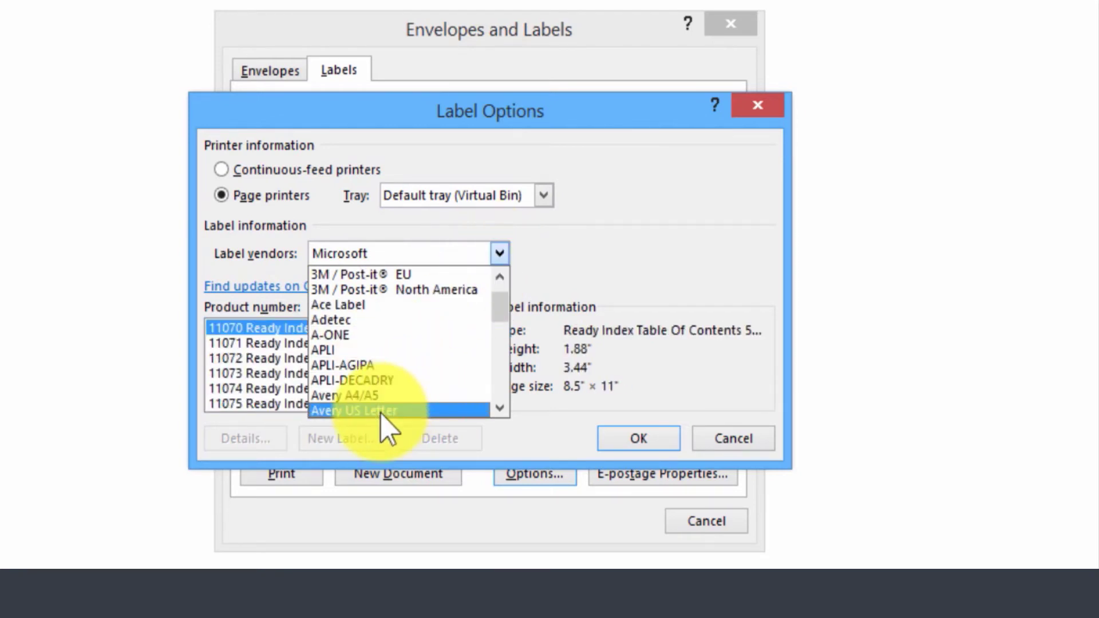
left_click(355, 411)
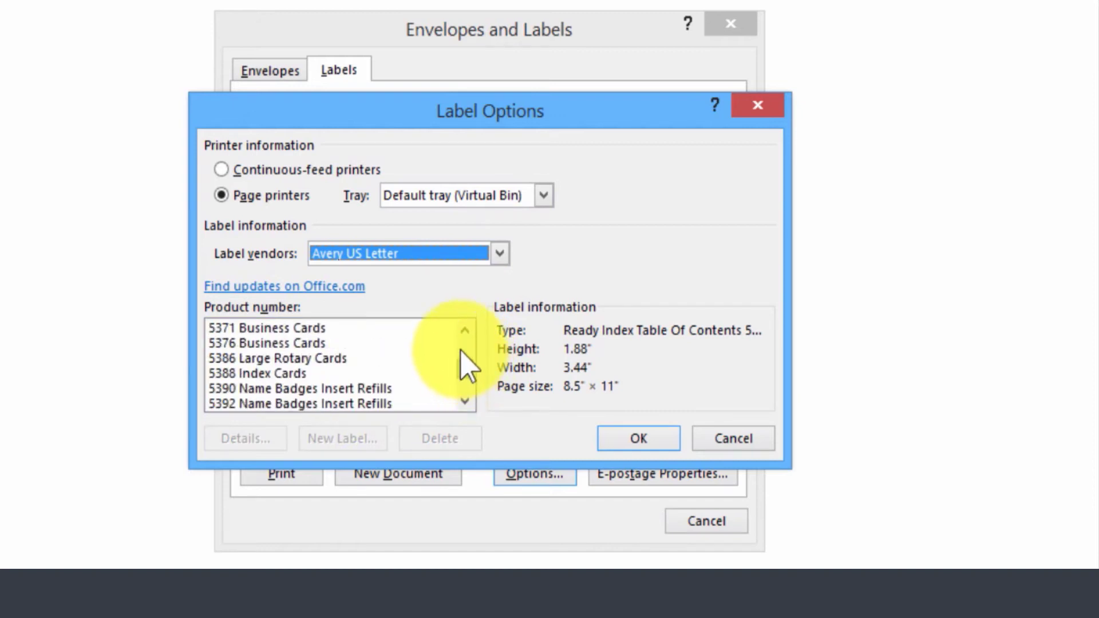
left_click(464, 330)
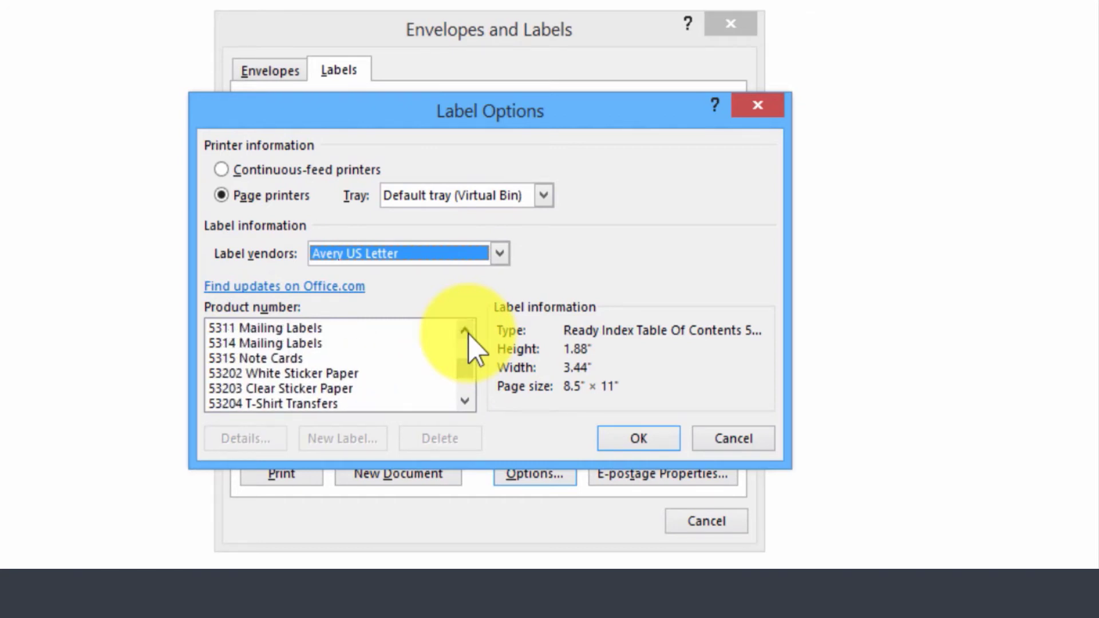
left_click(464, 330)
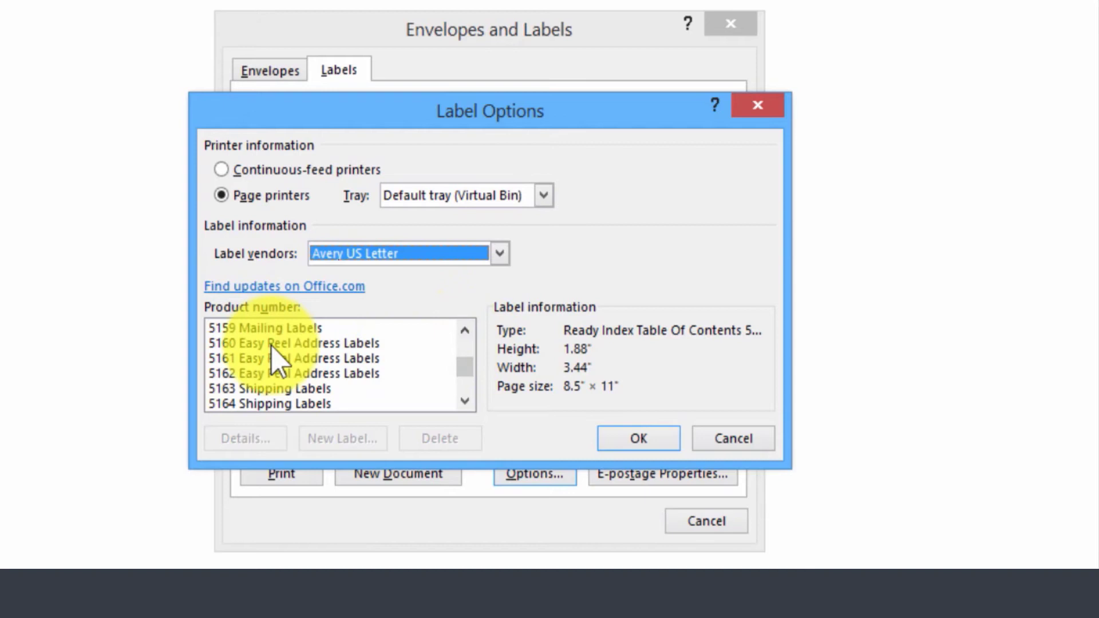
left_click(637, 437)
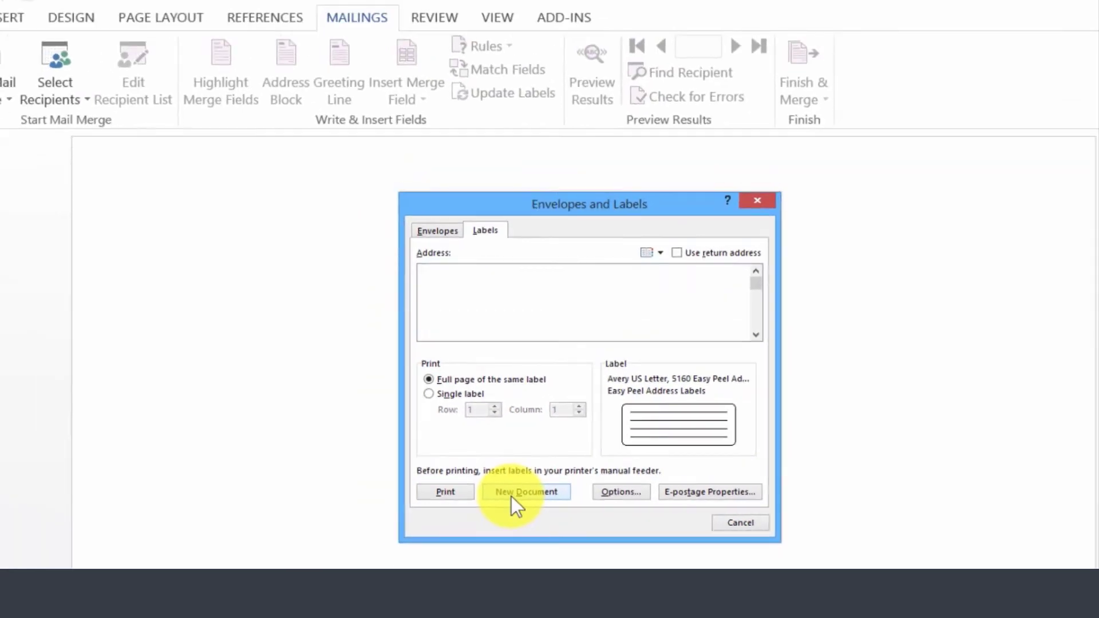
Generate a new document of blank 5160 labels, then reach Stop Recording under View Macros.
left_click(524, 491)
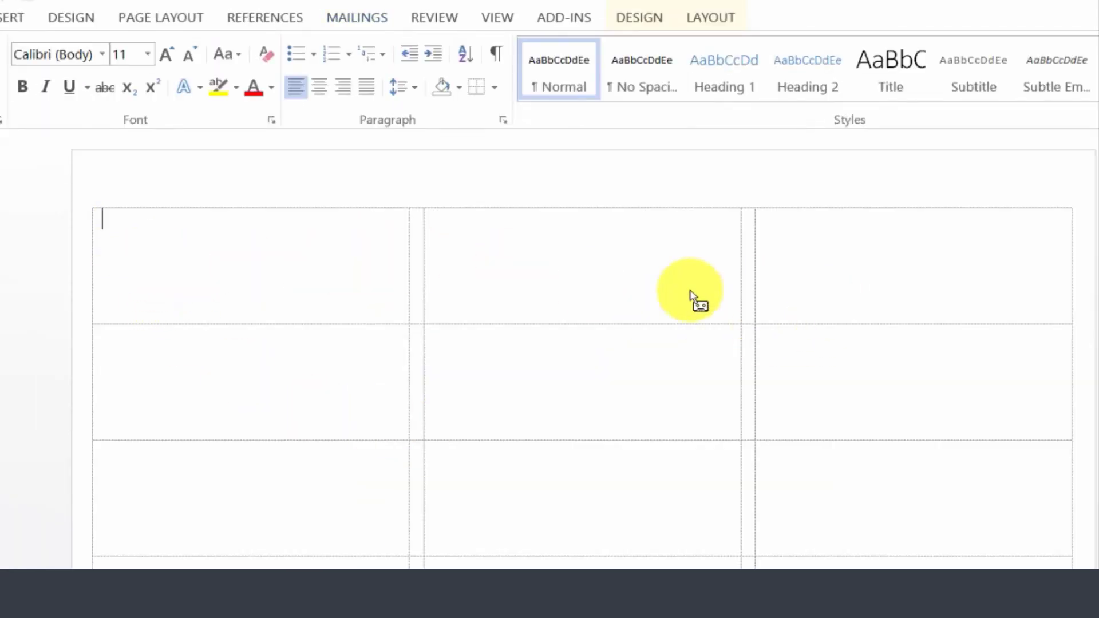
mouse_move(653, 303)
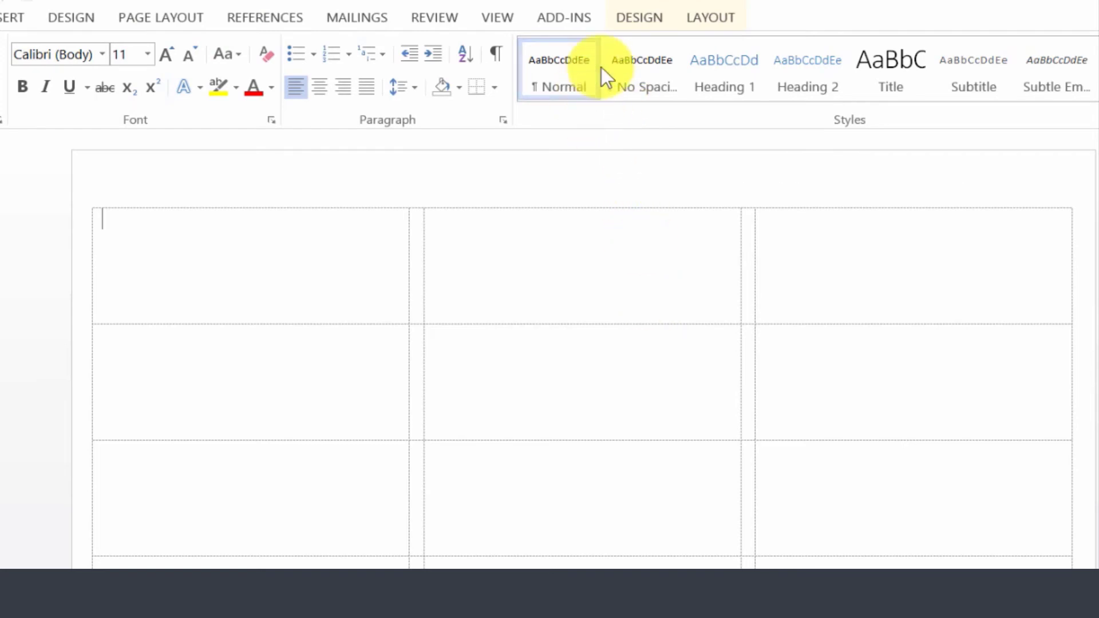
left_click(496, 17)
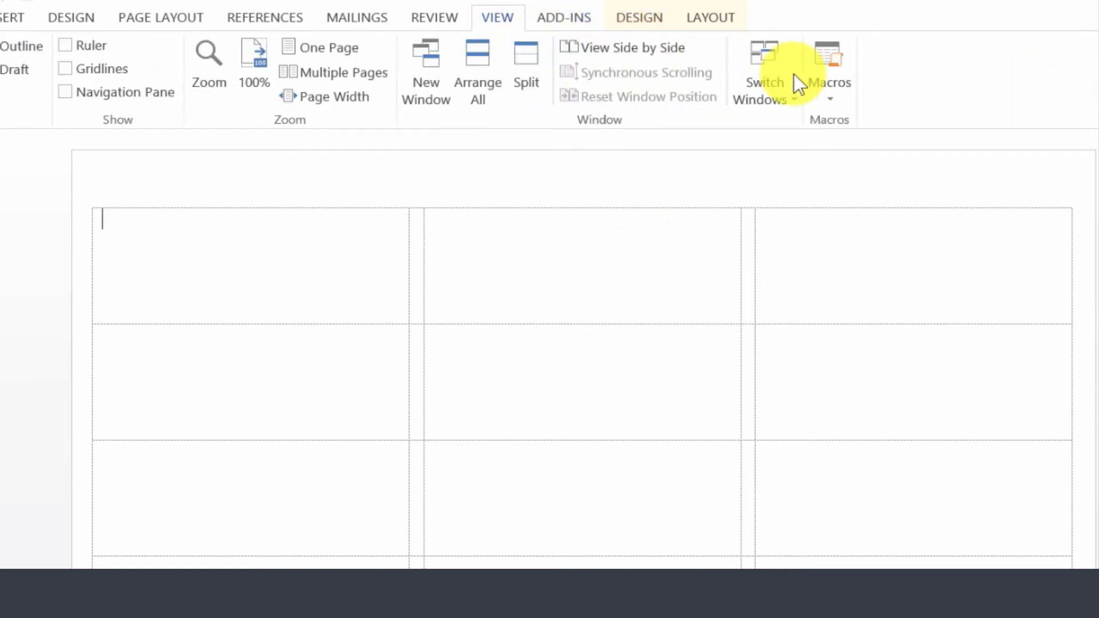
left_click(828, 70)
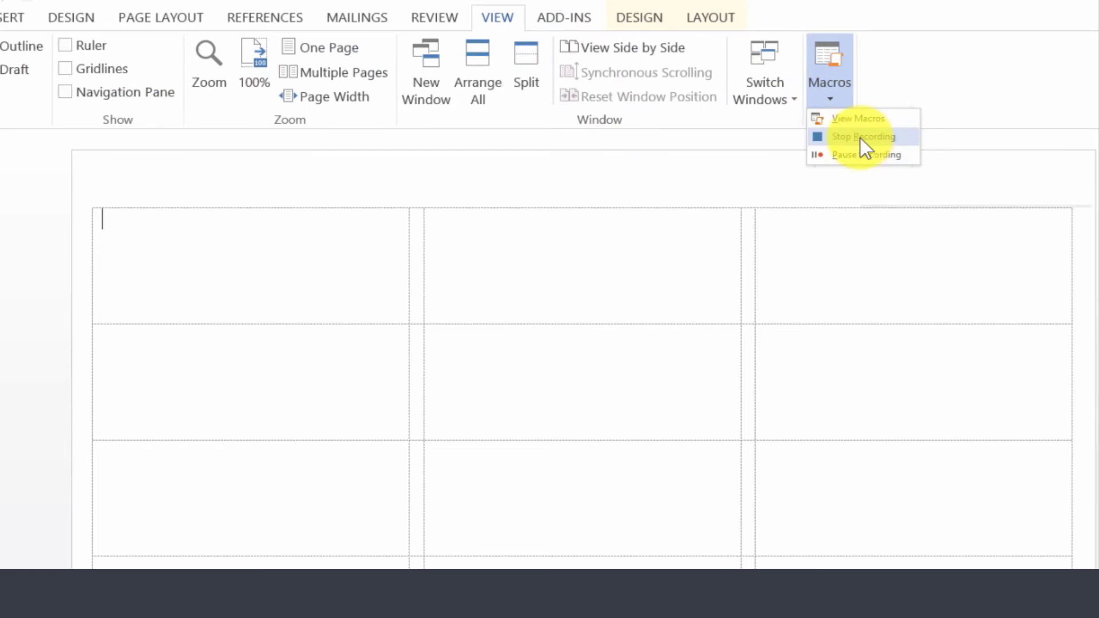
mouse_move(868, 136)
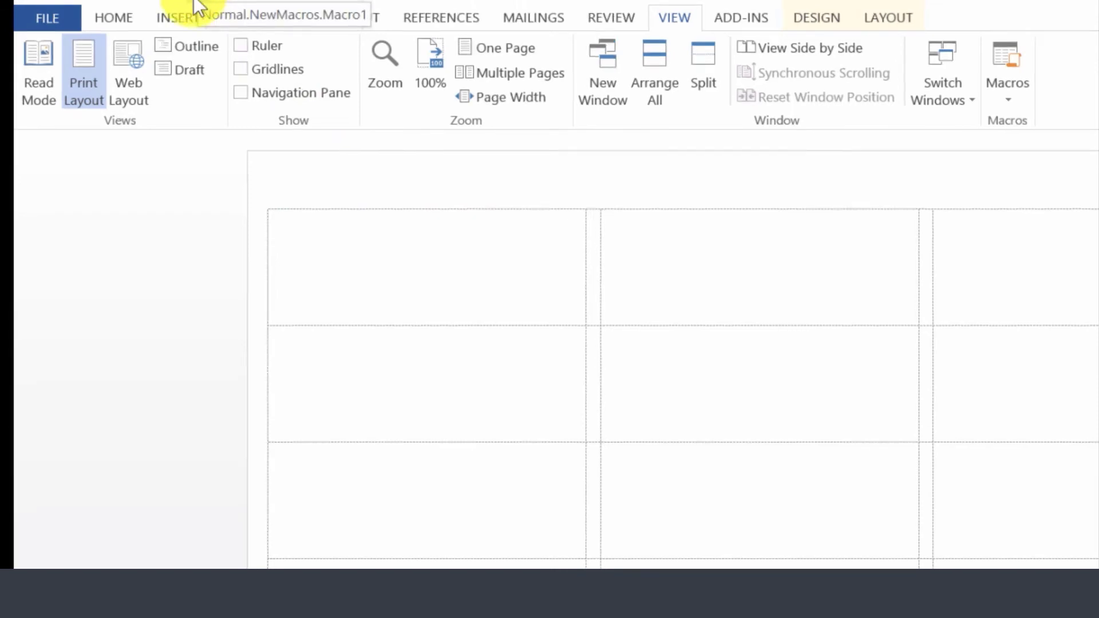
Create a fresh blank document from File > New for testing the macro.
left_click(46, 17)
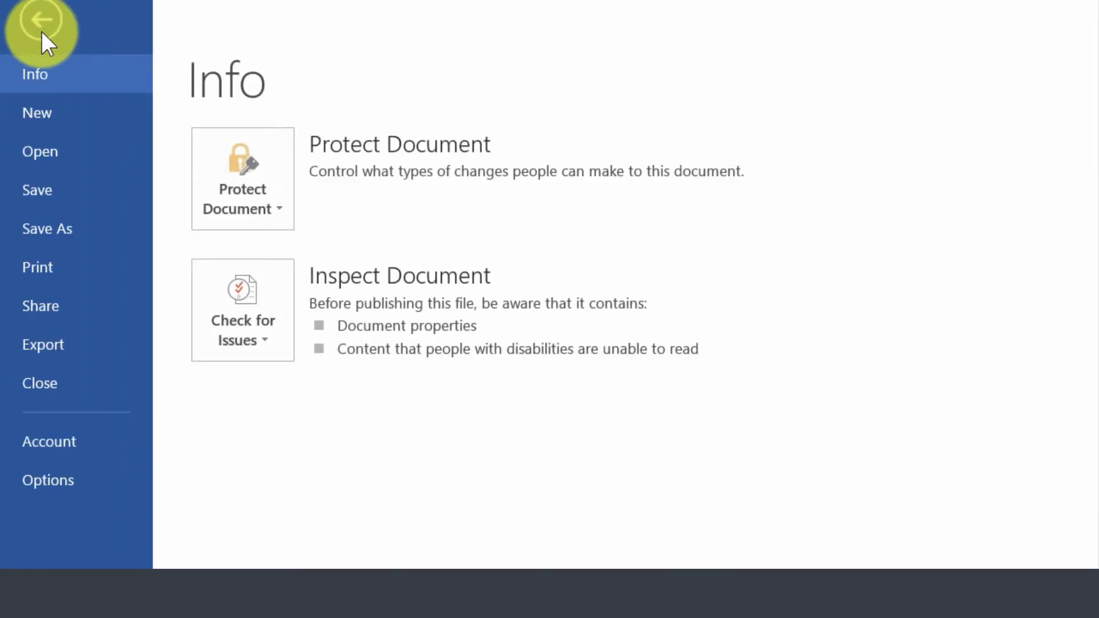
mouse_move(40, 151)
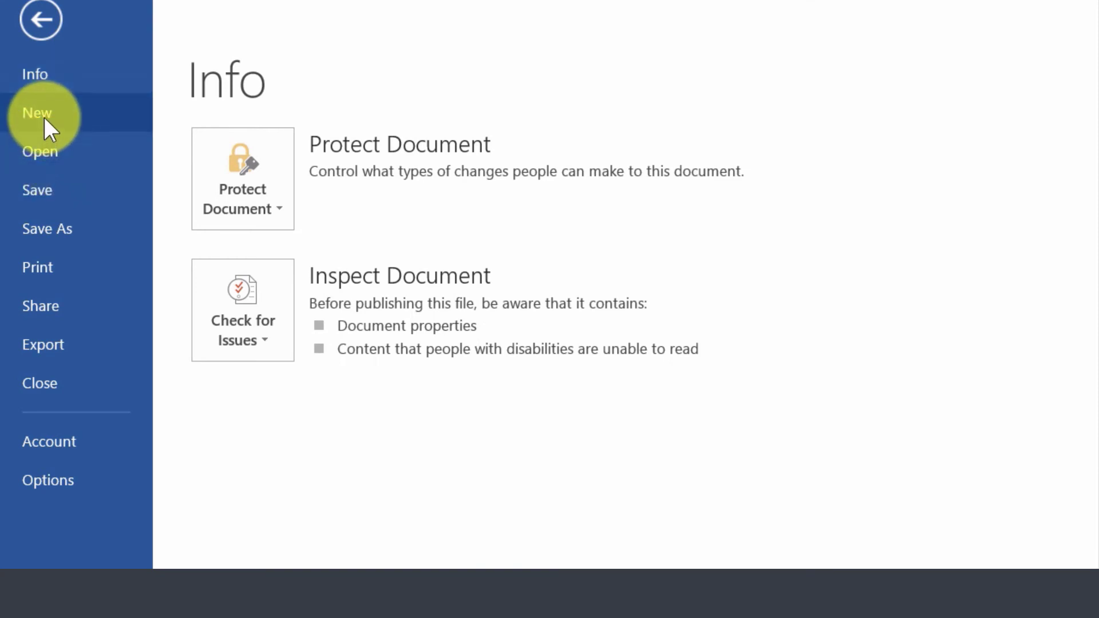
left_click(36, 114)
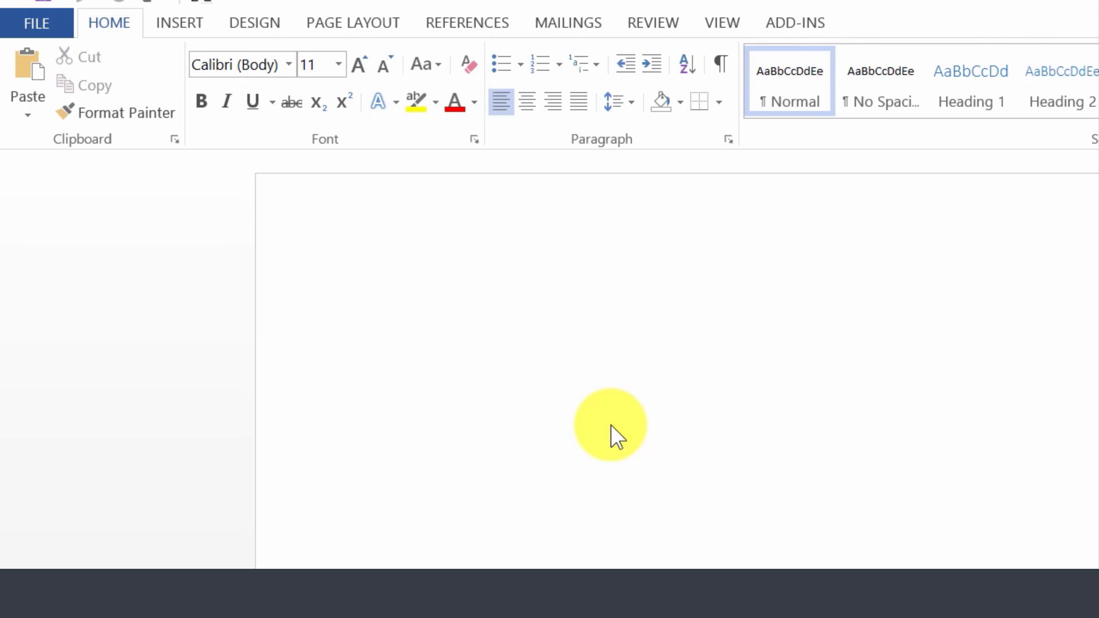
Run Macro1 from the Quick Access Toolbar and place the cursor in the first label cell.
left_click(386, 319)
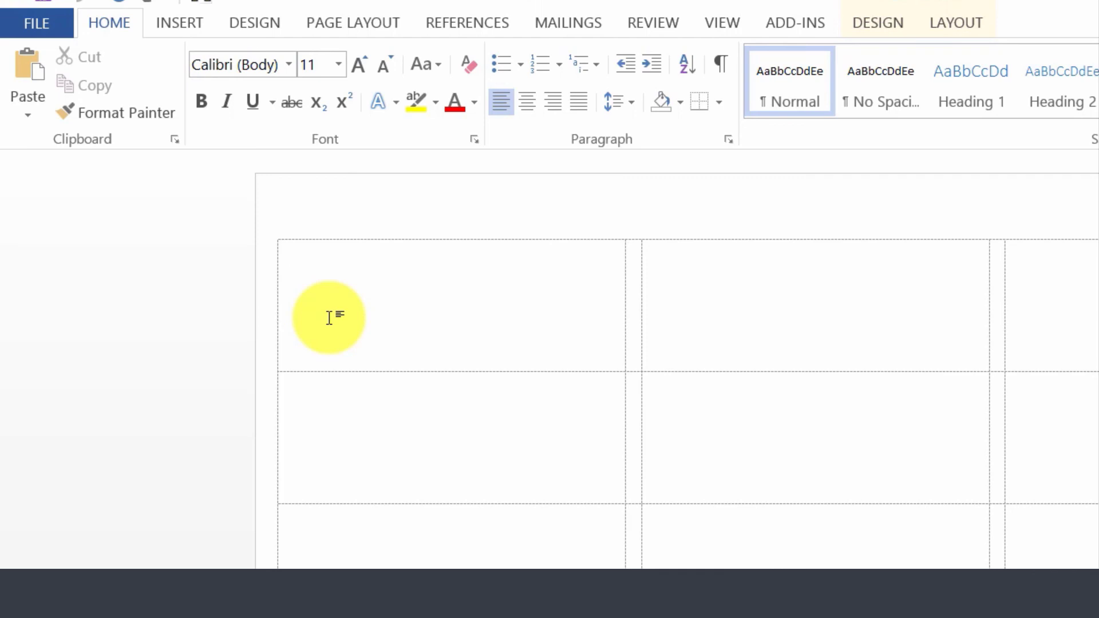
left_click(288, 255)
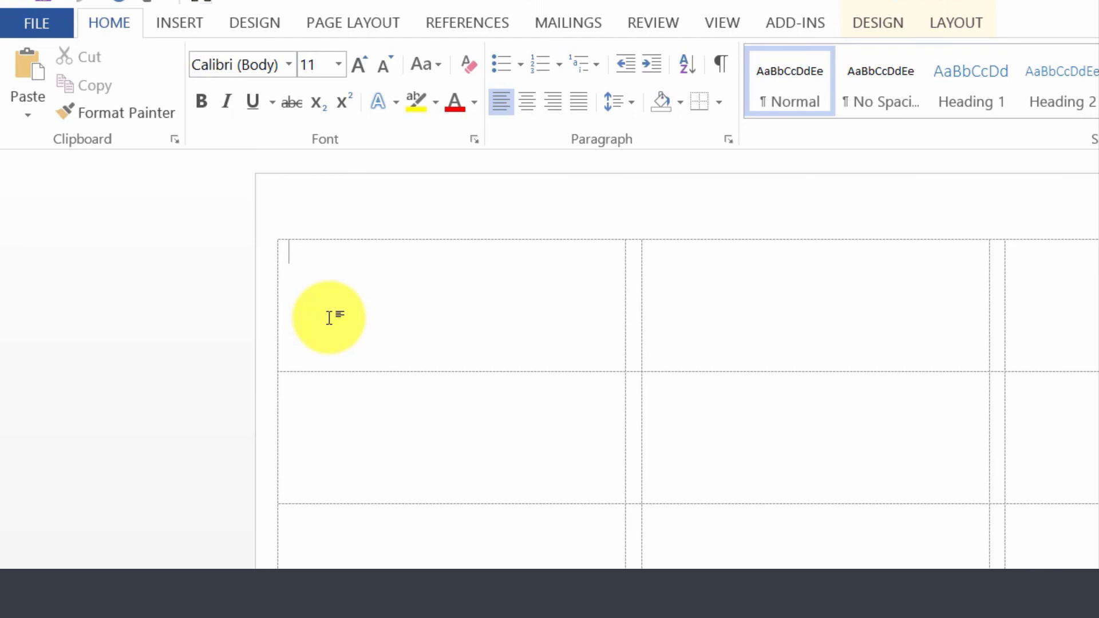